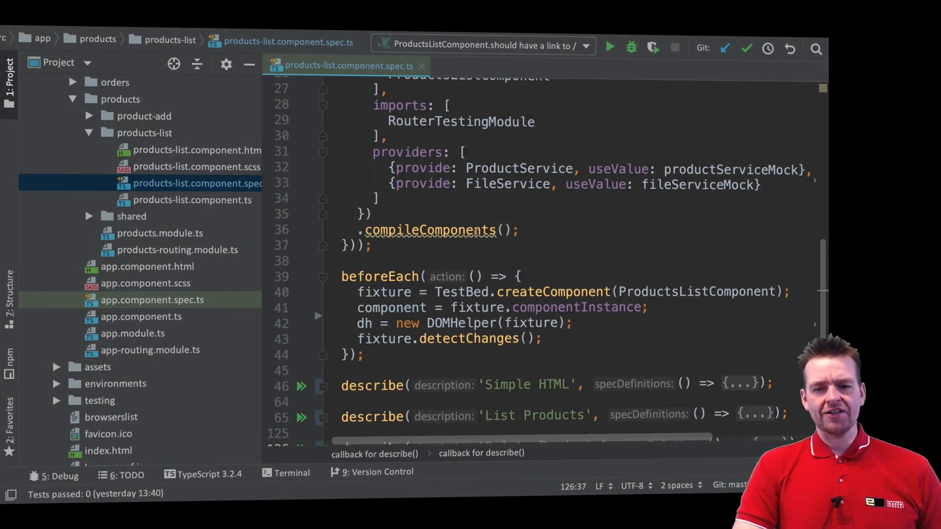
- Open products-list.component.ts from the Project tool window and review its ngOnInit and deleteProduct code
scroll(down, 3)
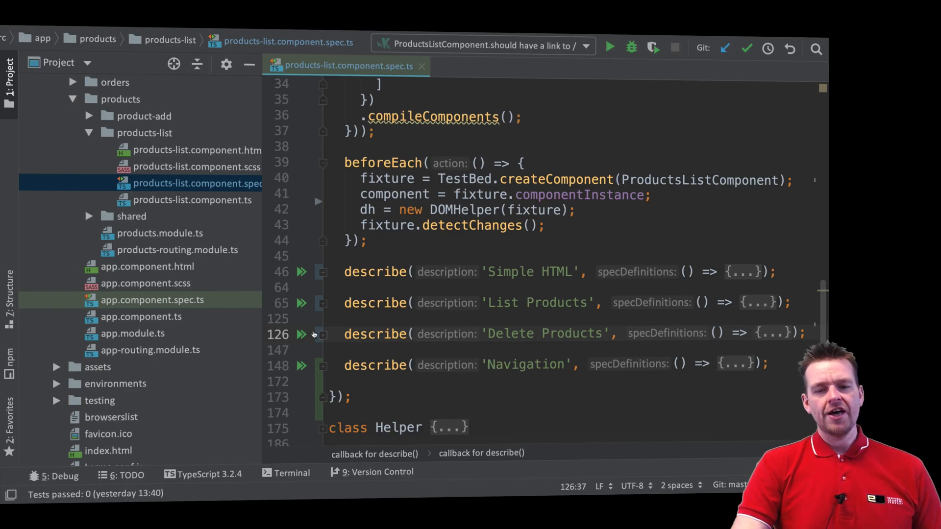
click(192, 200)
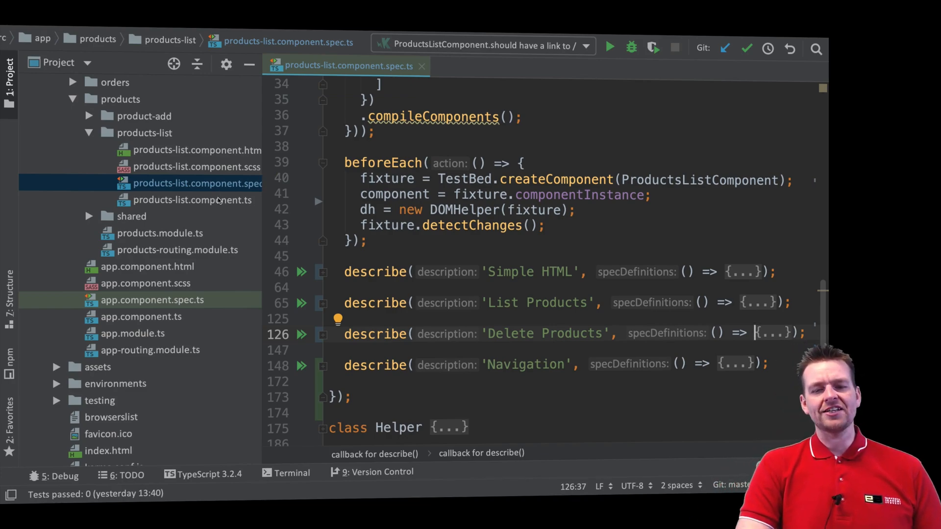
click(192, 200)
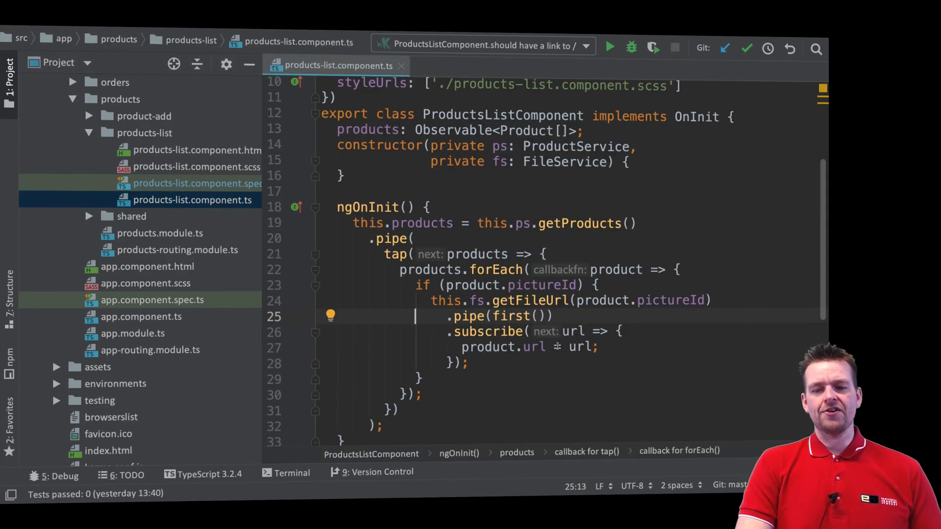
scroll(down, 3)
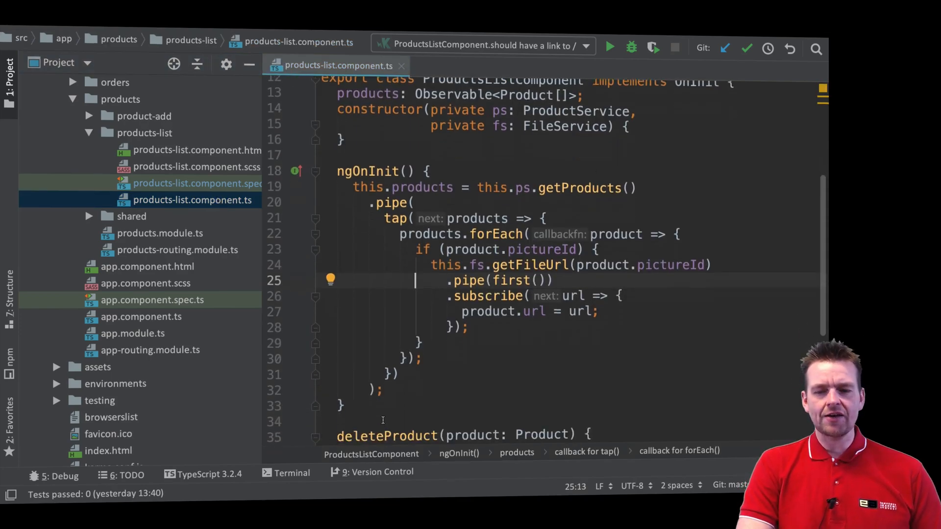
scroll(down, 3)
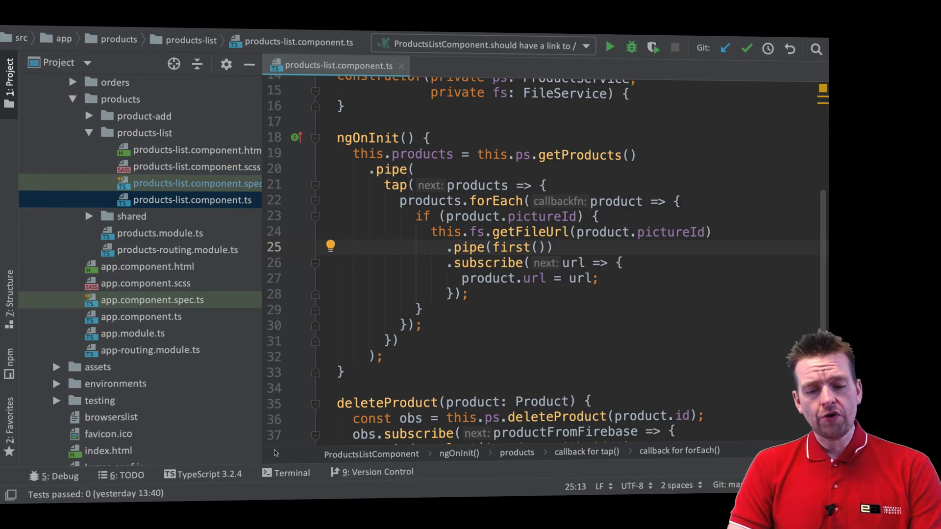
- In the project terminal, enter ng test --code-coverage without running it yet
click(292, 471)
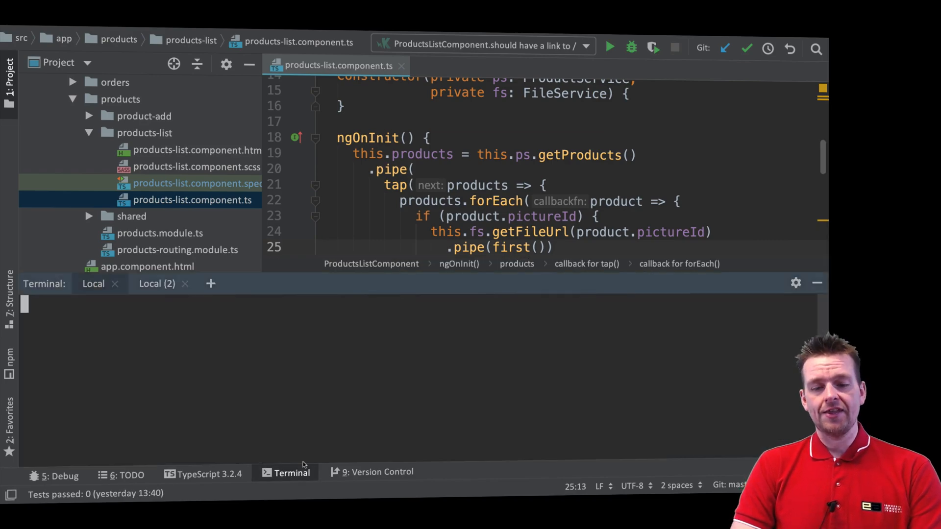
mouse_move(319, 351)
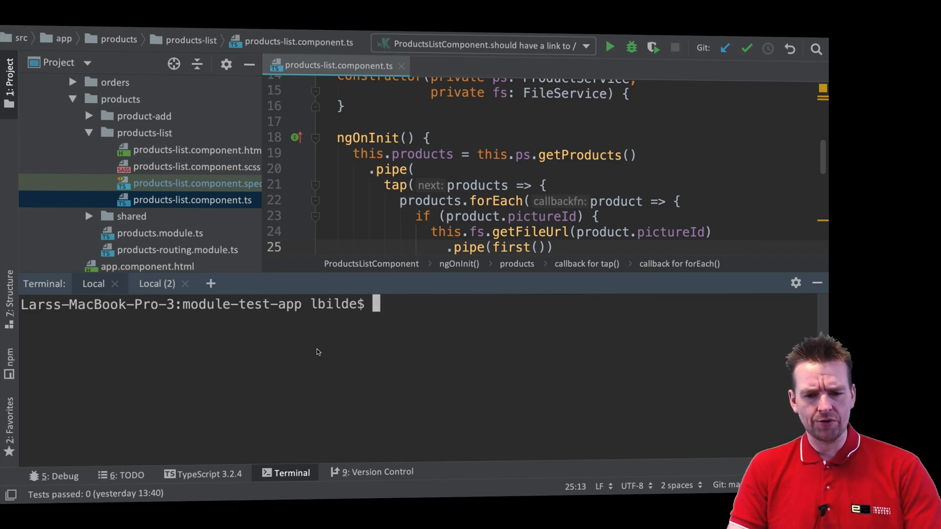
text(ng test)
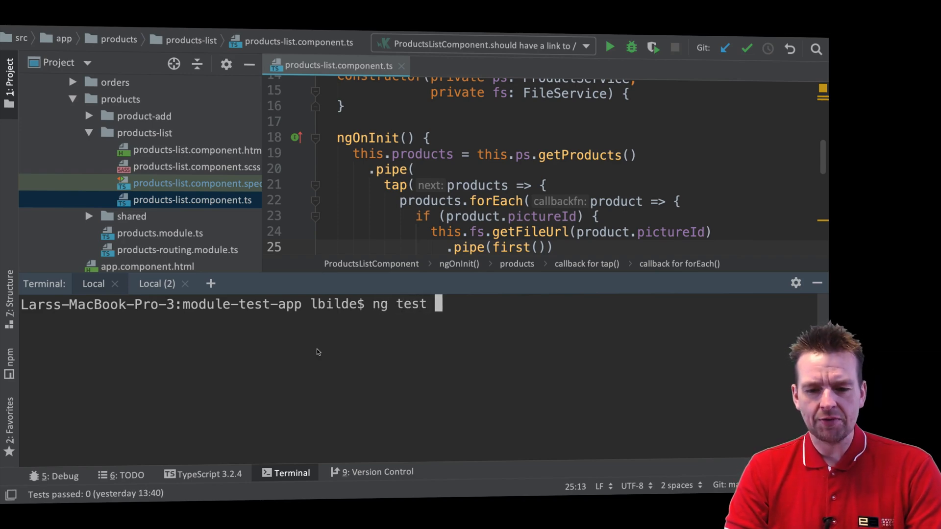
text(--)
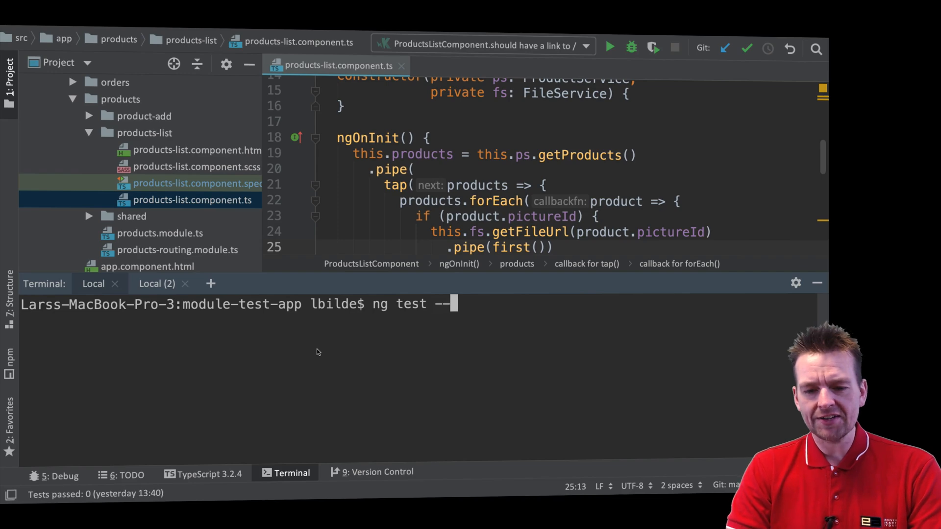
text(code-co)
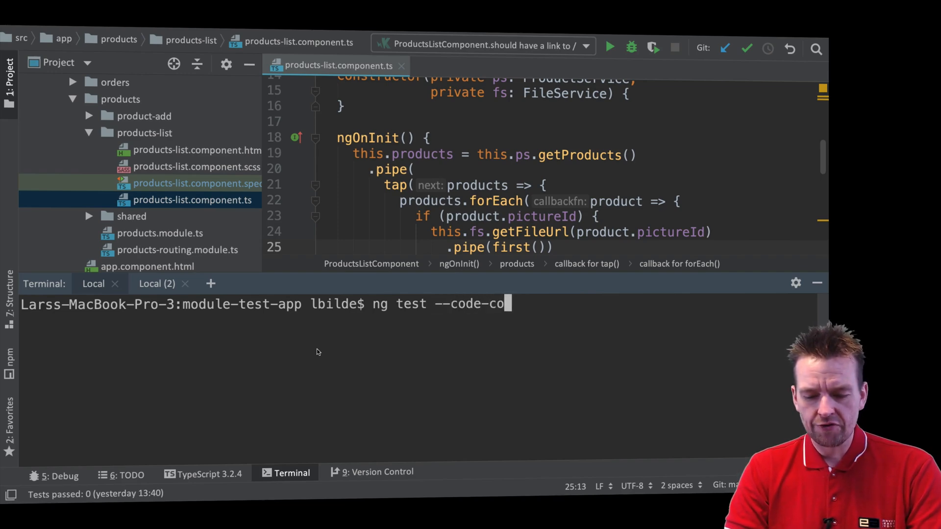
text(verage)
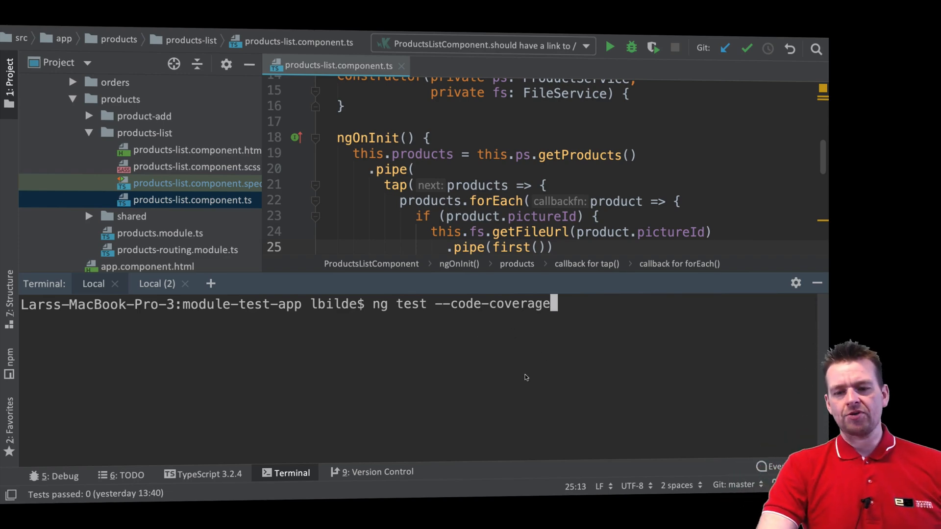
- Run ng test --code-coverage so all 23 tests pass and the coverage summary is printed
key(Enter)
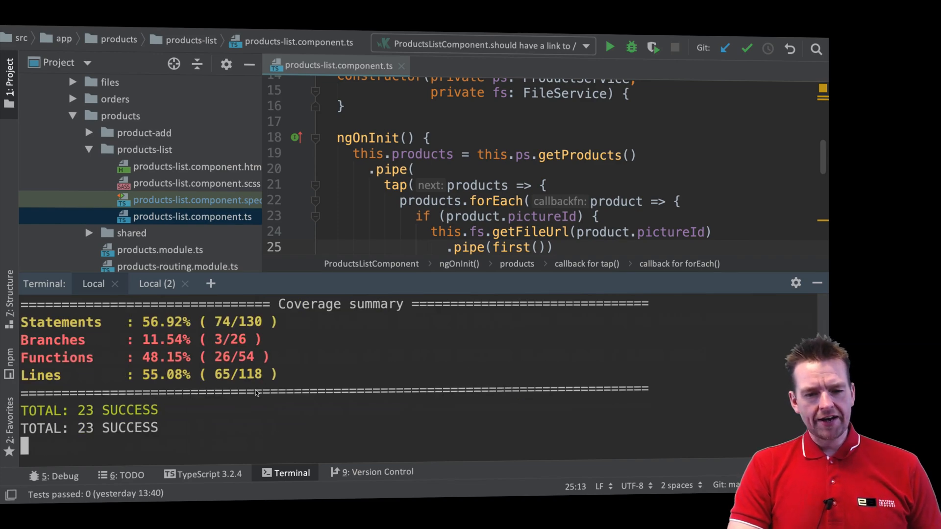
mouse_move(354, 320)
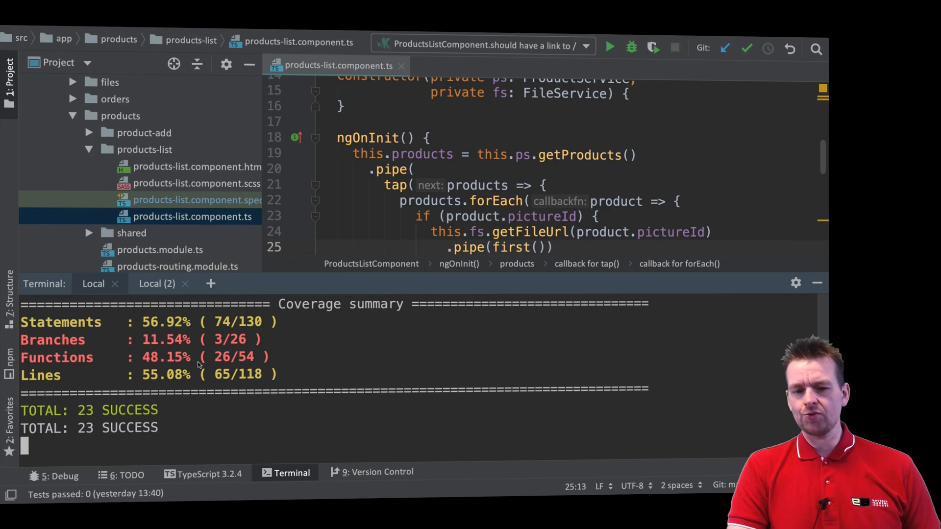
mouse_move(260, 378)
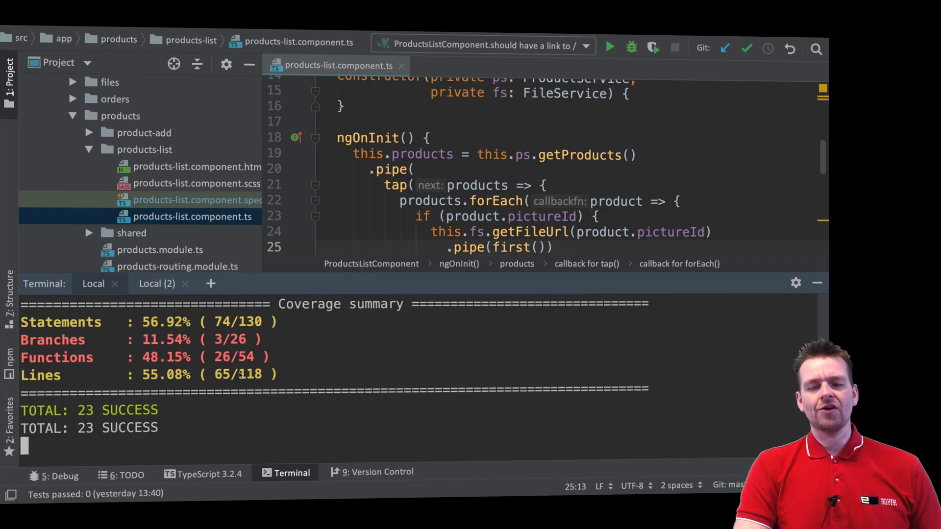
mouse_move(295, 405)
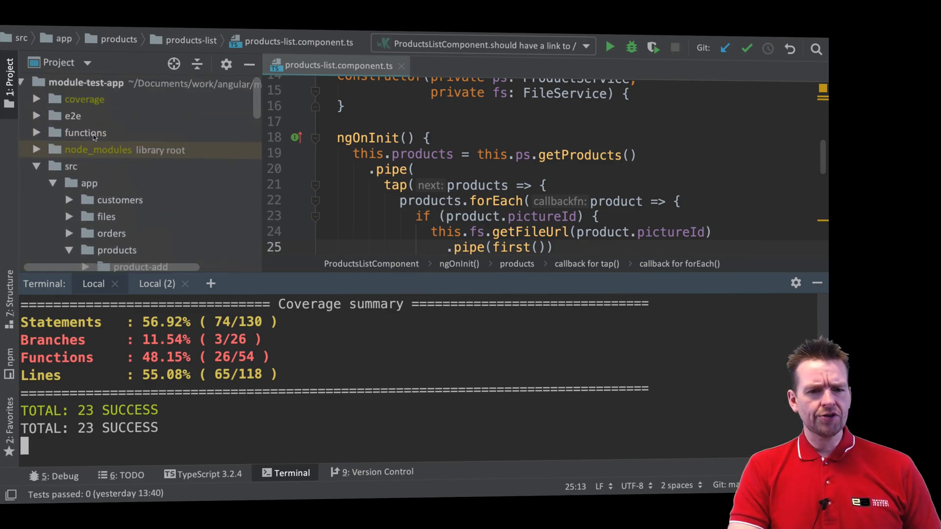
- Expand the generated coverage folder and select its index.html report
click(84, 99)
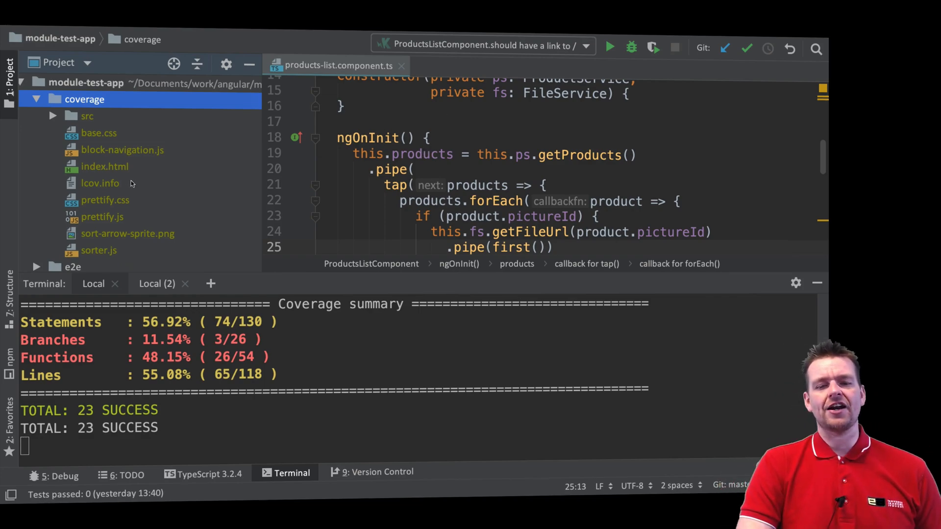
click(104, 165)
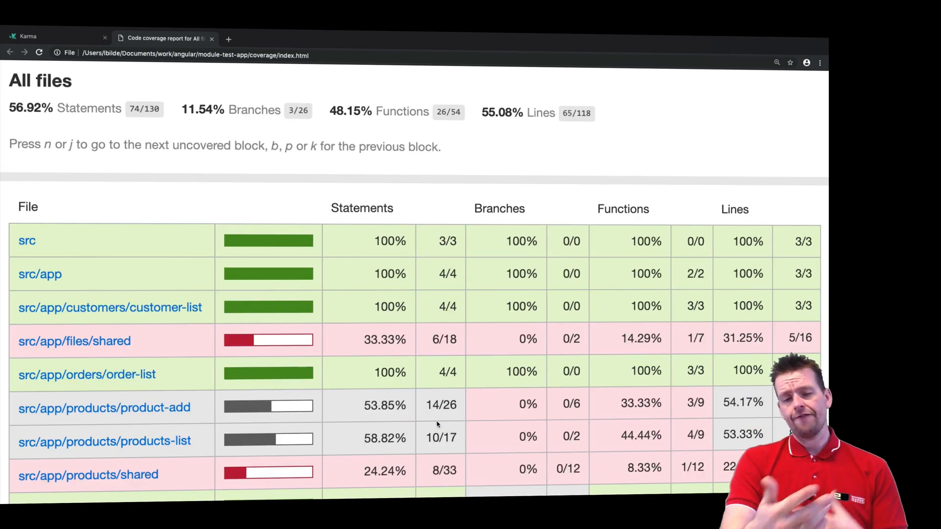
- Scroll the Istanbul folder summary down to src/testing at 100% statements
scroll(down, 3)
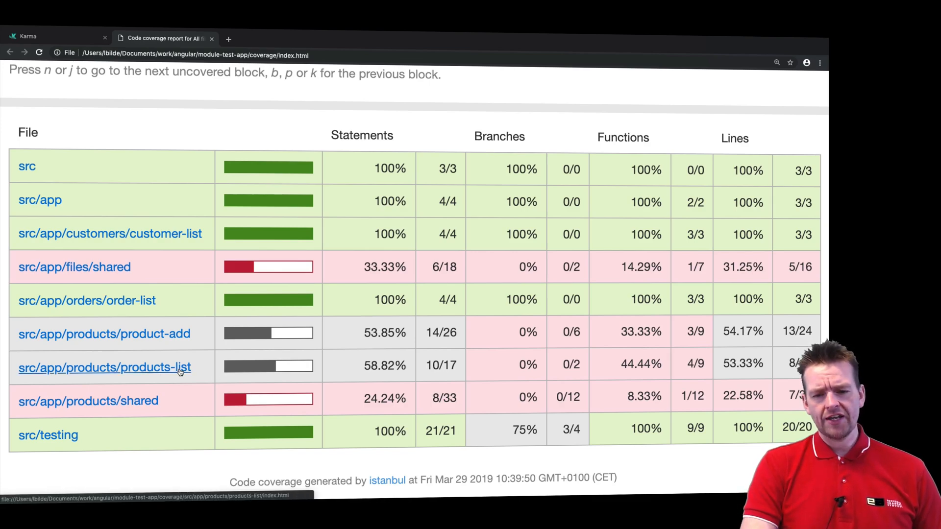
mouse_move(130, 357)
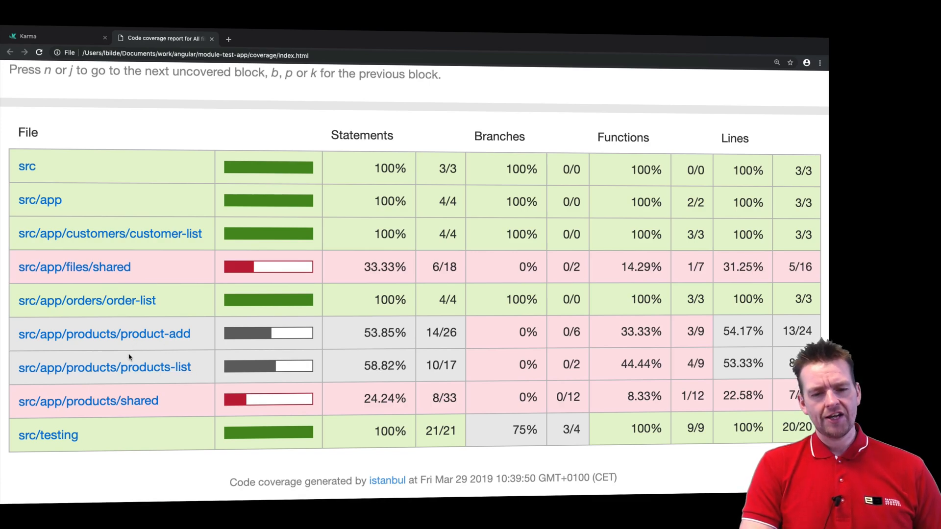
click(102, 367)
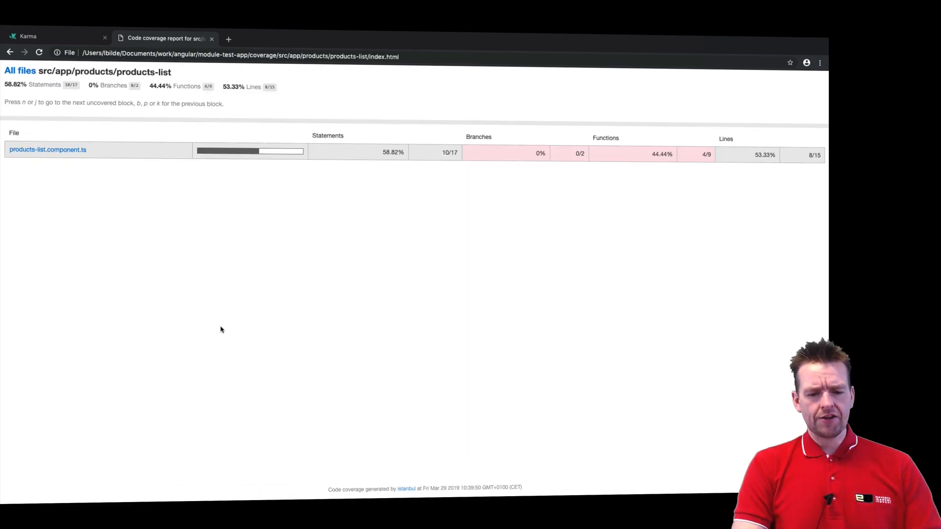
mouse_move(291, 129)
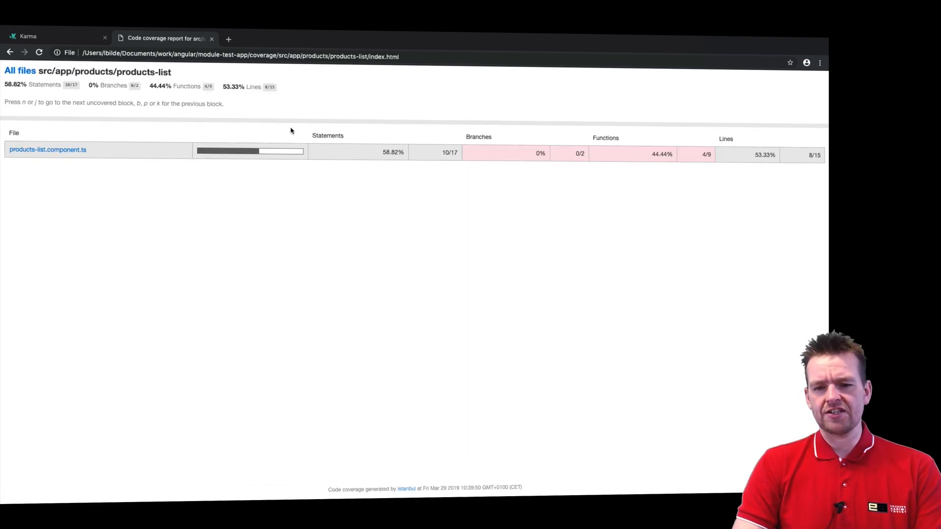
mouse_move(71, 152)
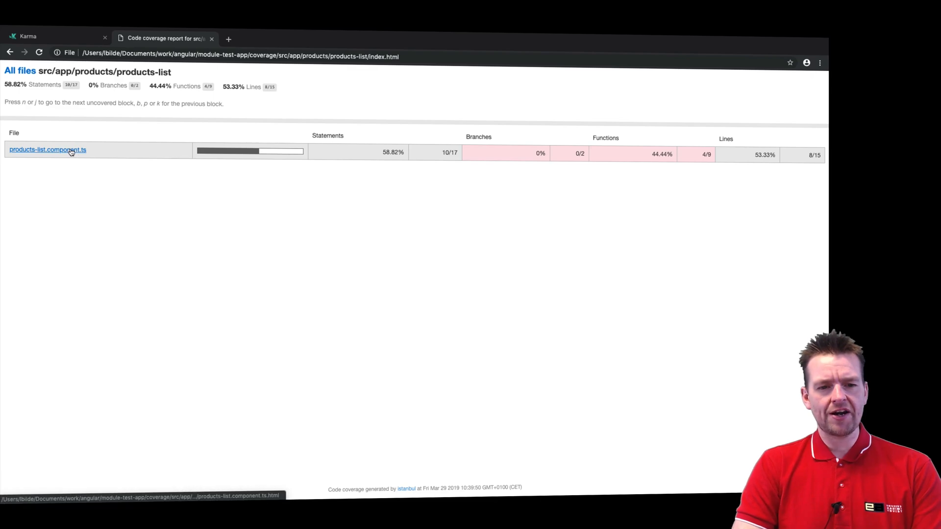
click(47, 149)
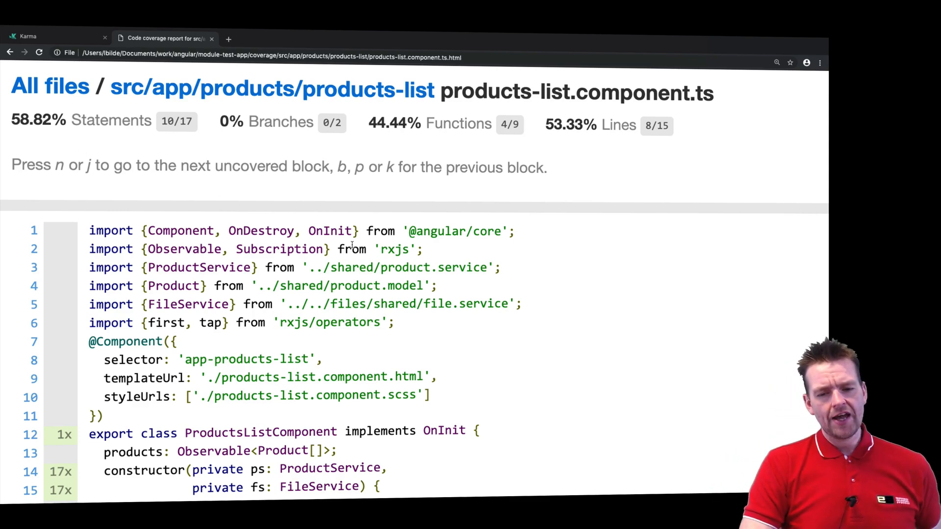
scroll(down, 3)
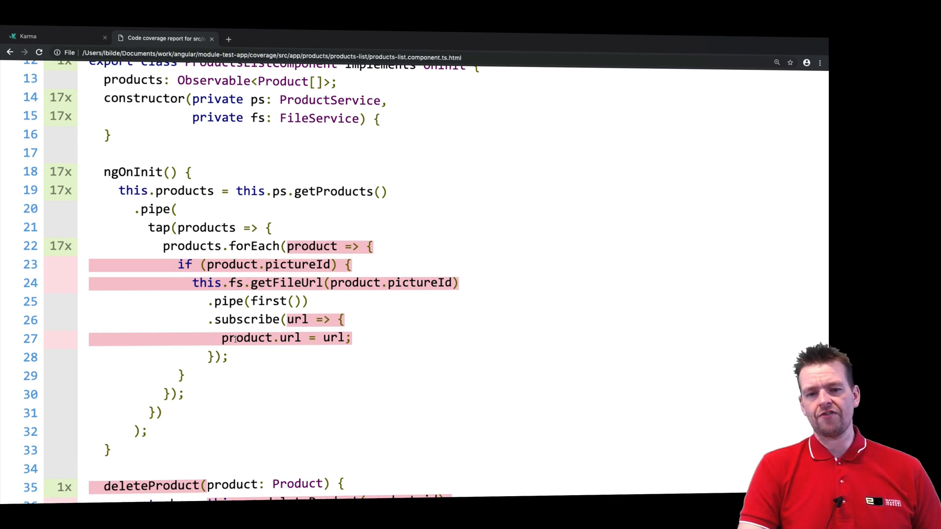
scroll(down, 3)
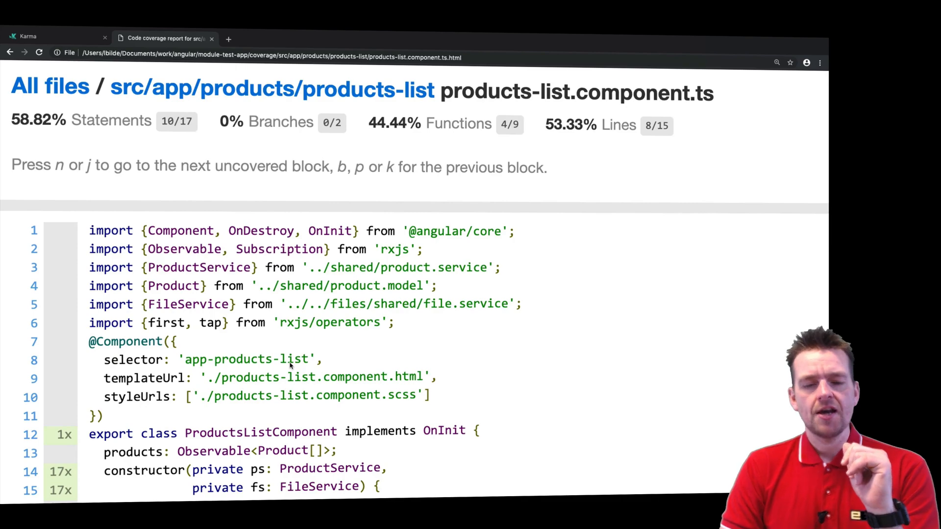
mouse_move(40, 80)
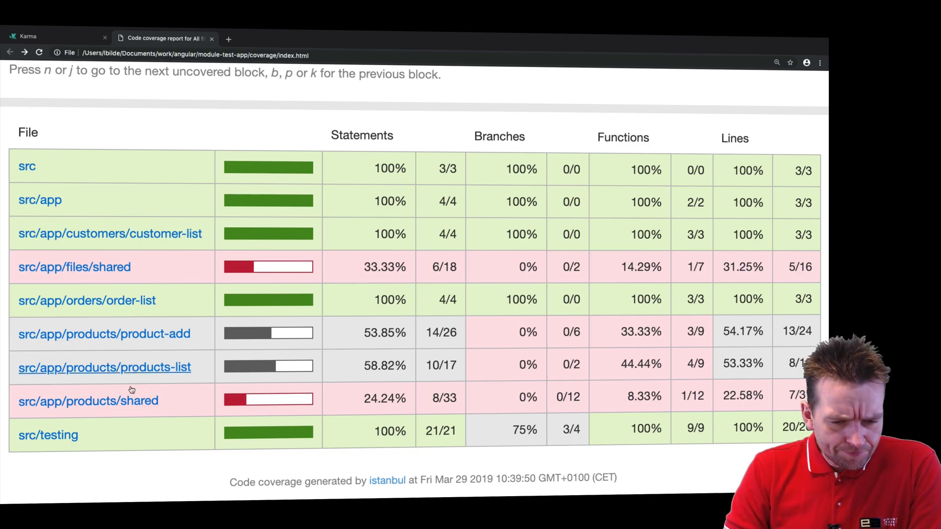
- Drill into src/app/products/product-add and view product-add.component.ts with its uncovered addProduct lines
click(102, 333)
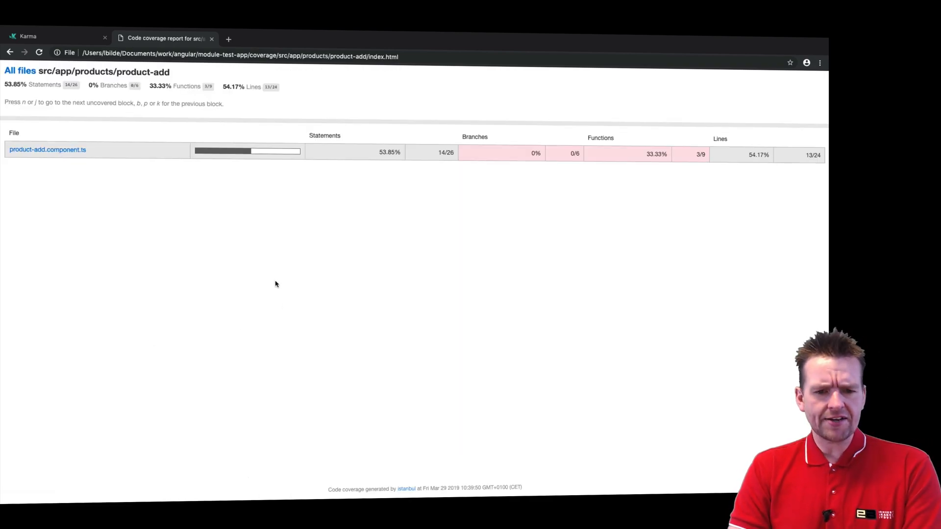
click(47, 150)
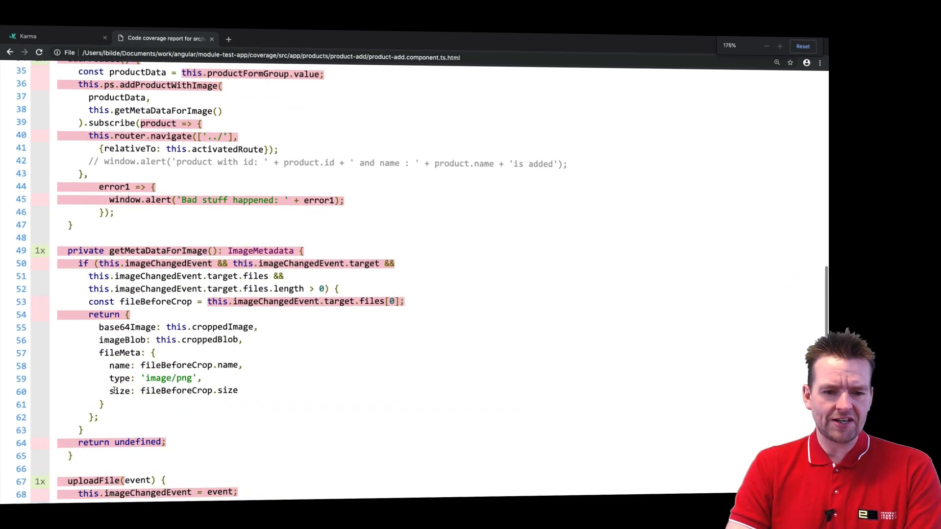
scroll(down, 3)
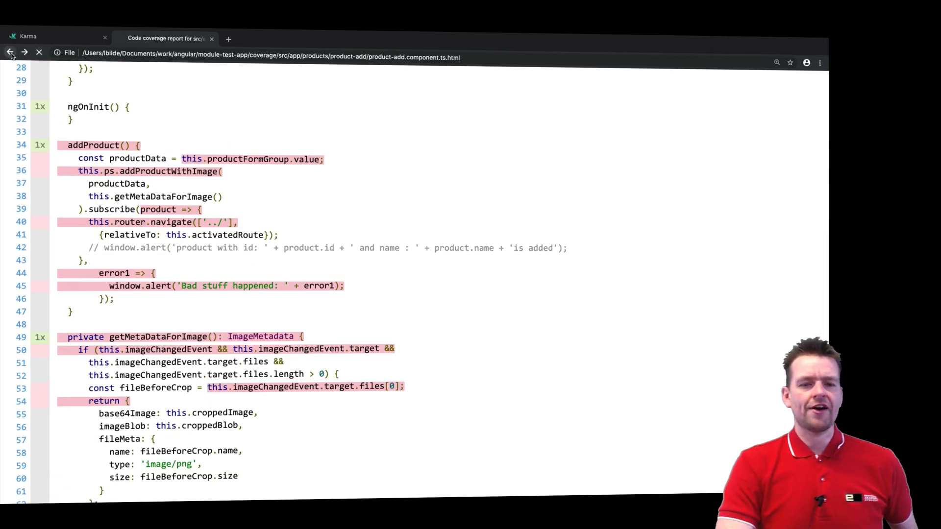
- Navigate back to the all-files coverage summary table
click(9, 52)
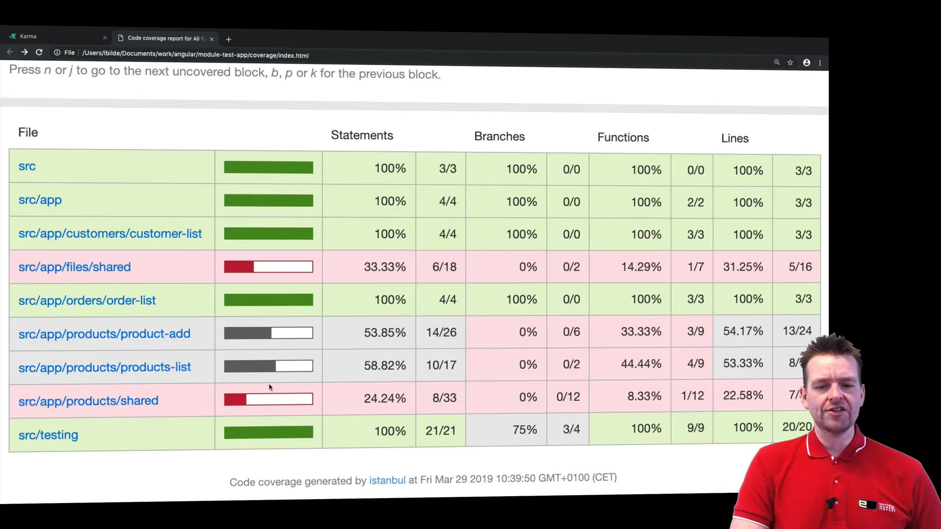
mouse_move(265, 357)
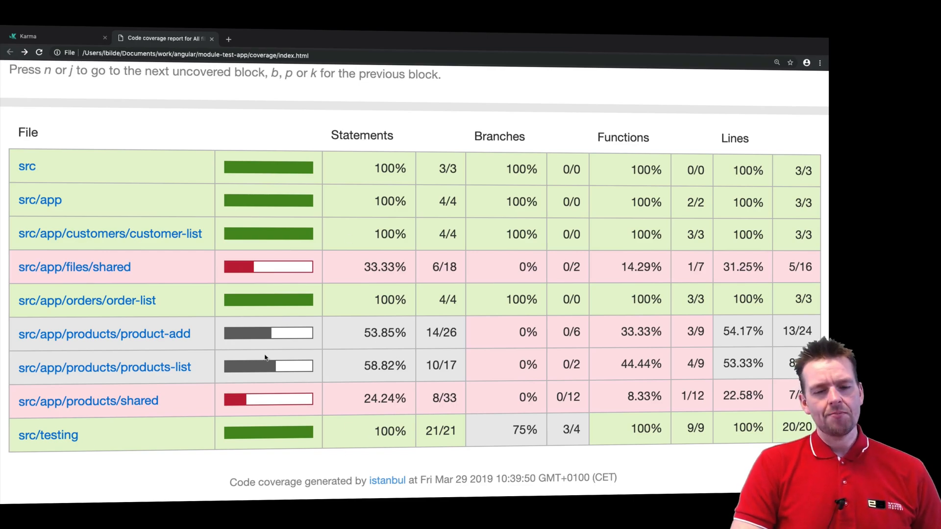
mouse_move(207, 474)
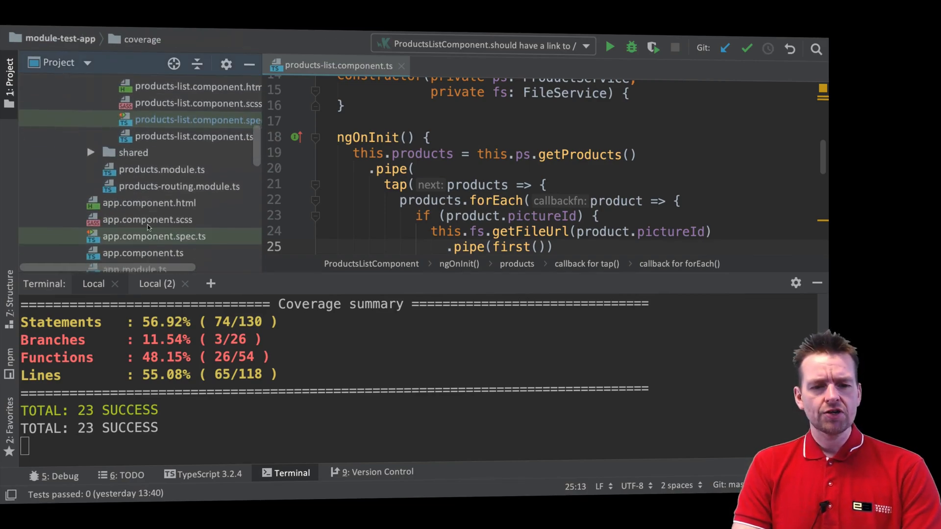
click(198, 120)
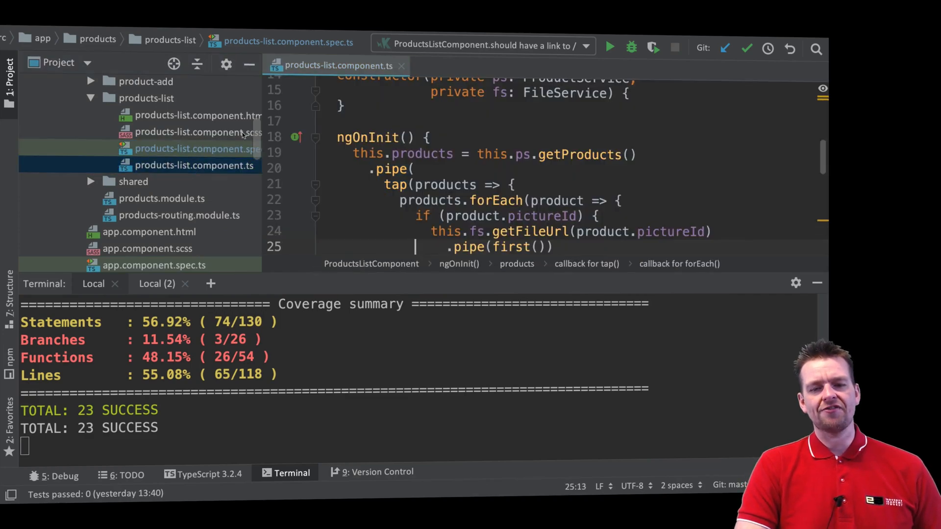
click(196, 115)
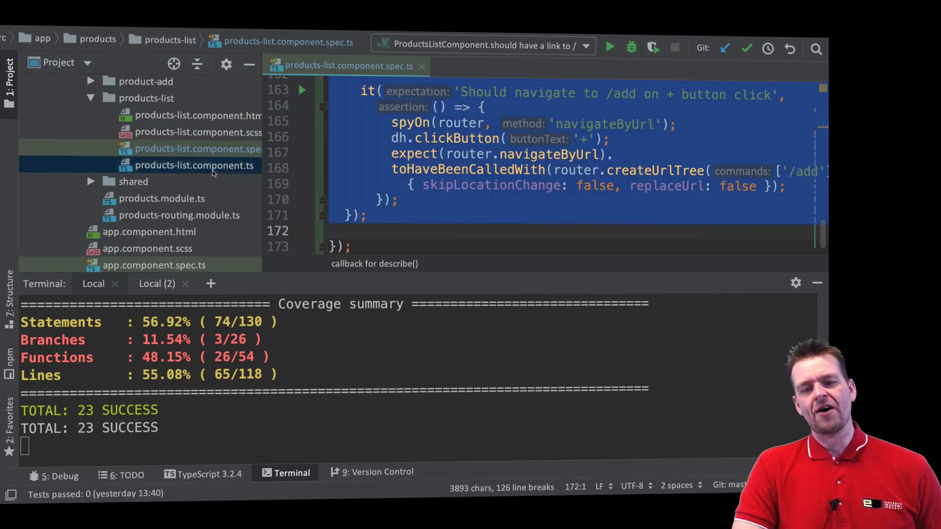
click(195, 166)
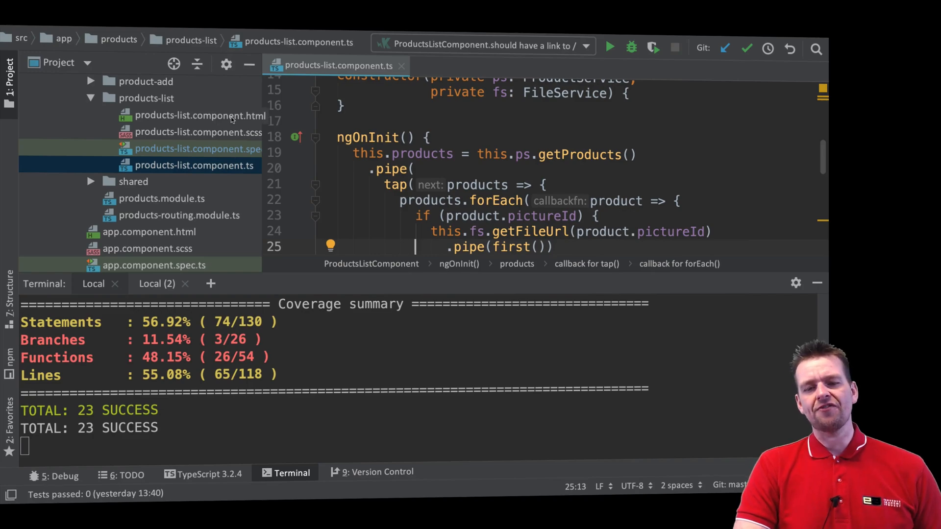